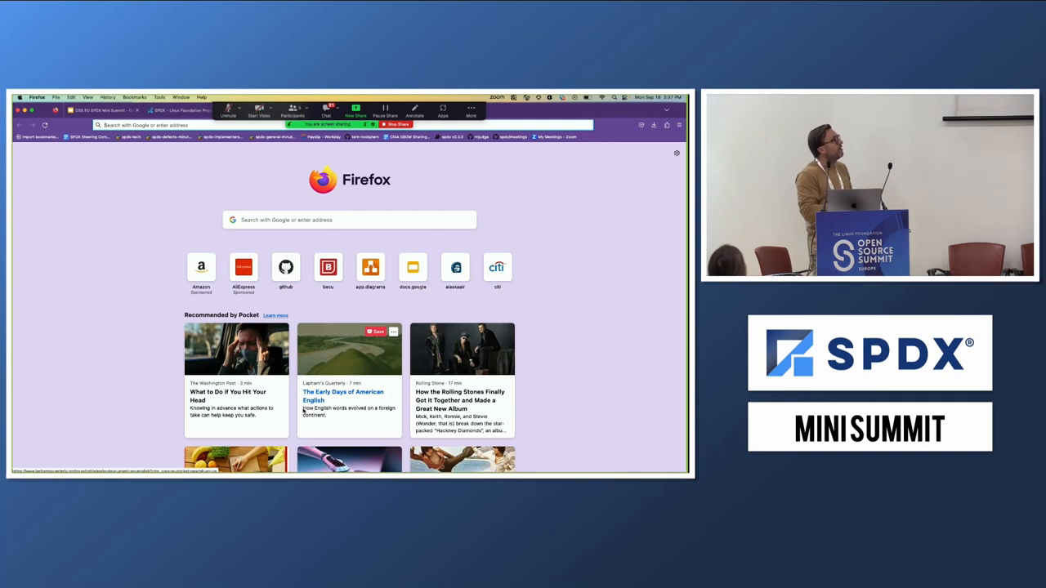
# Search Google for 'cncf landscape' from the address bar.
pyautogui.write('citi.com/')
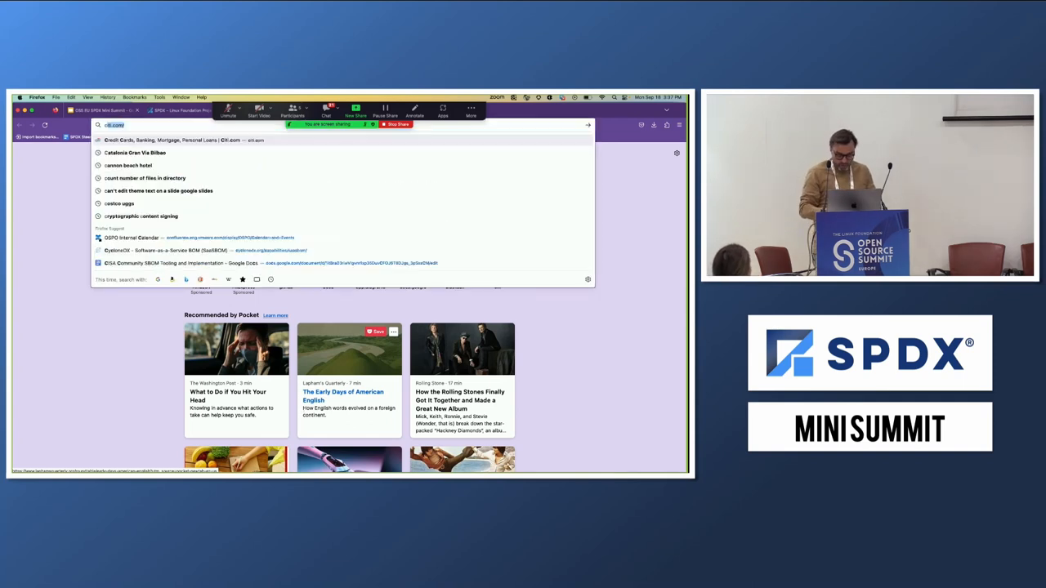
pyautogui.write('cncf')
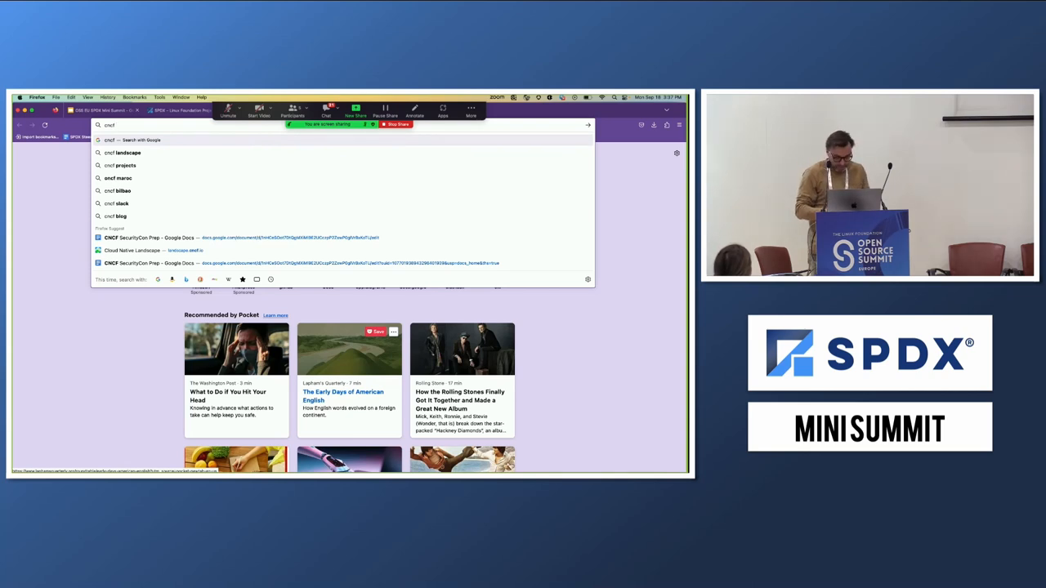
pyautogui.write('land')
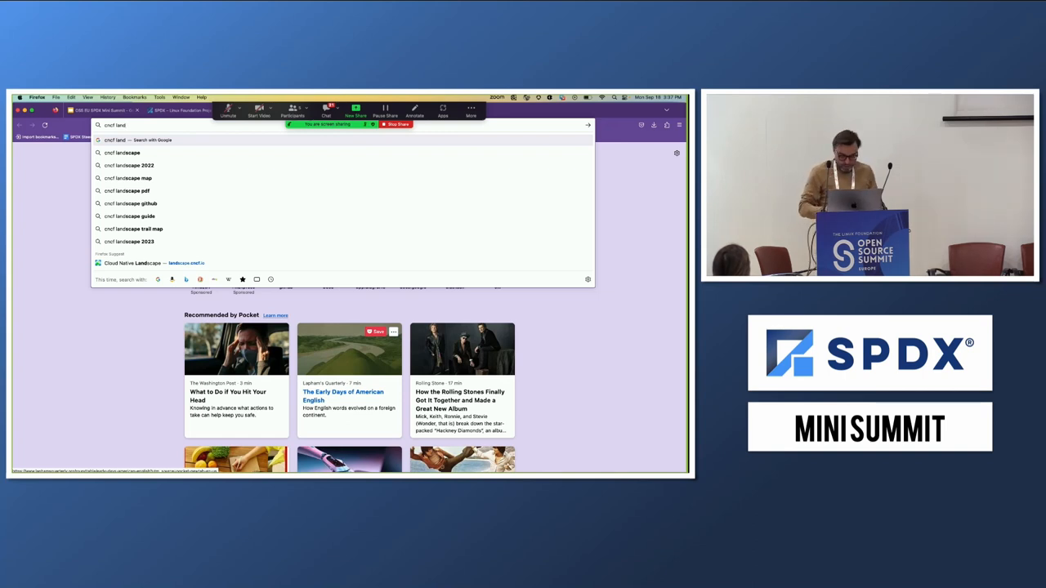
pyautogui.press('Return')
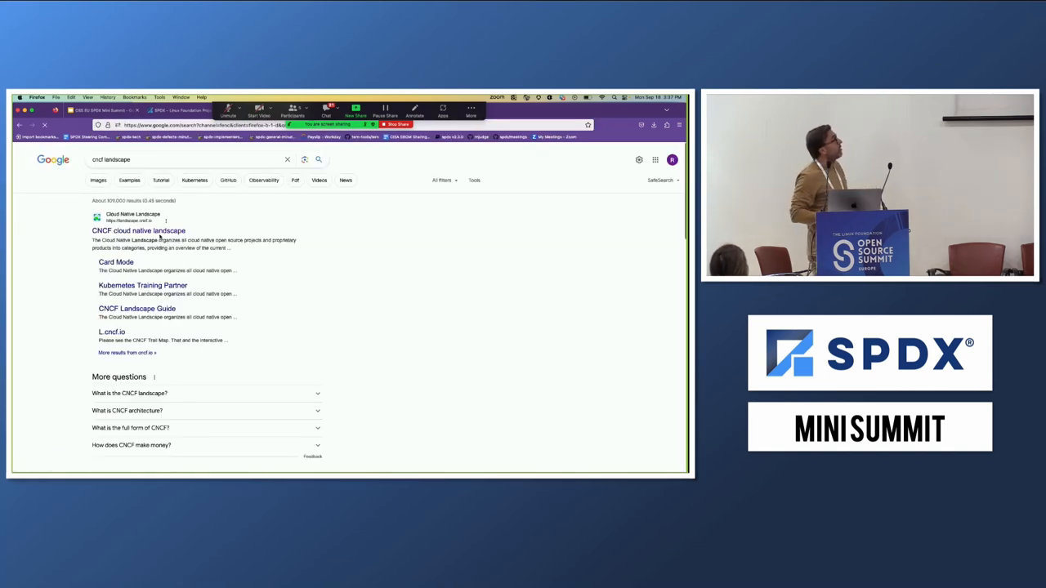
# Open the CNCF cloud native landscape result at landscape.cncf.io.
pyautogui.click(138, 231)
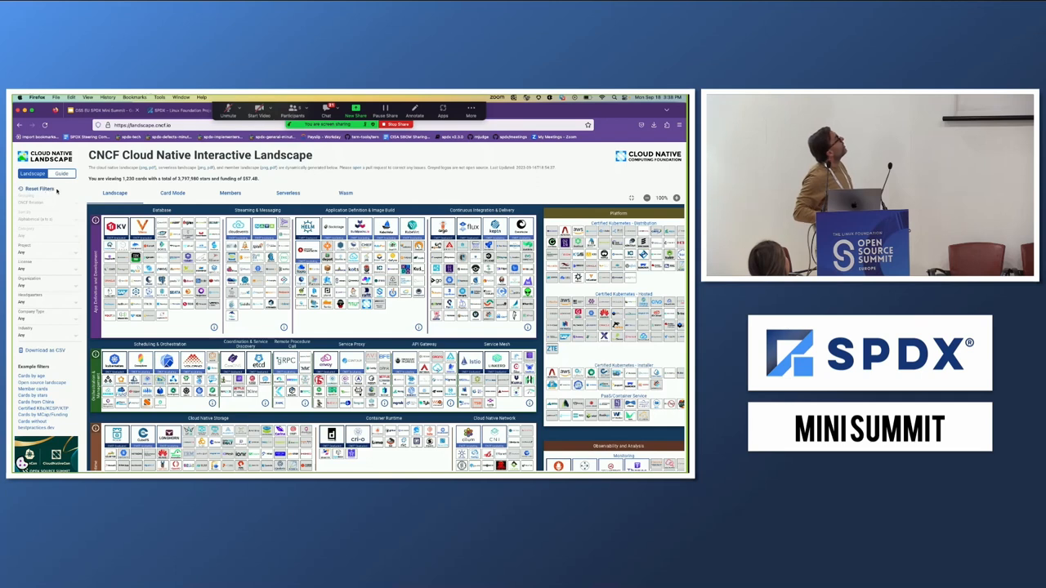
# Show the CNCF Landscape Guide from the sidebar.
pyautogui.click(62, 173)
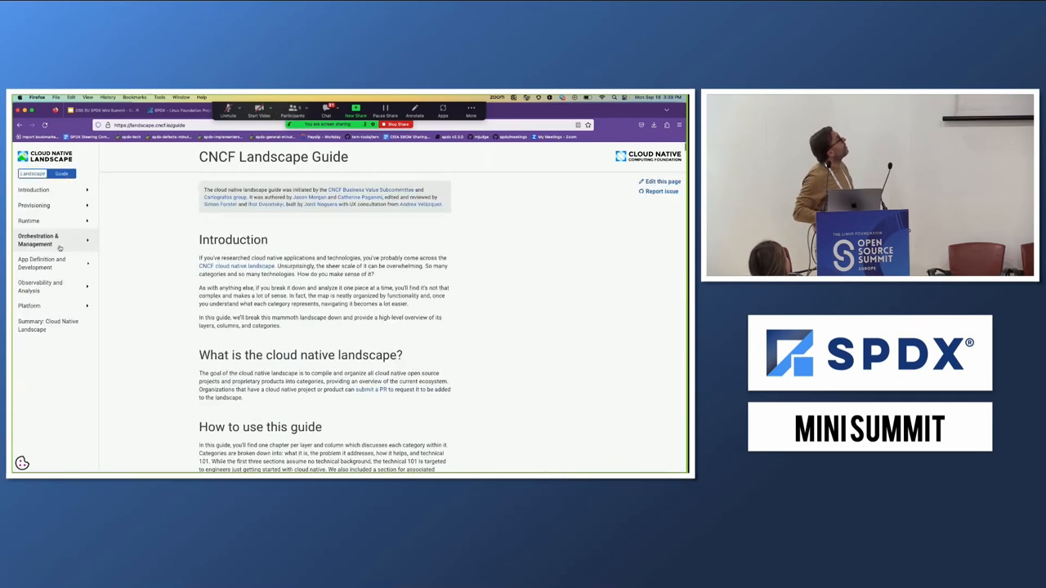
pyautogui.moveTo(41, 221)
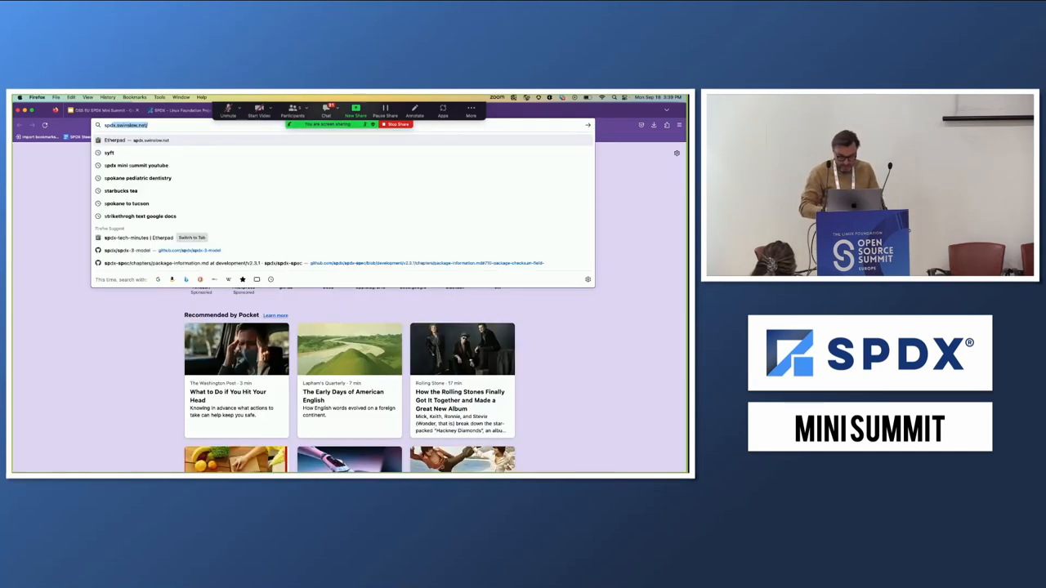
# Search Google for 'spdx landscape' and open the SBOM SPDX Landscape result.
pyautogui.write('spdx landscap')
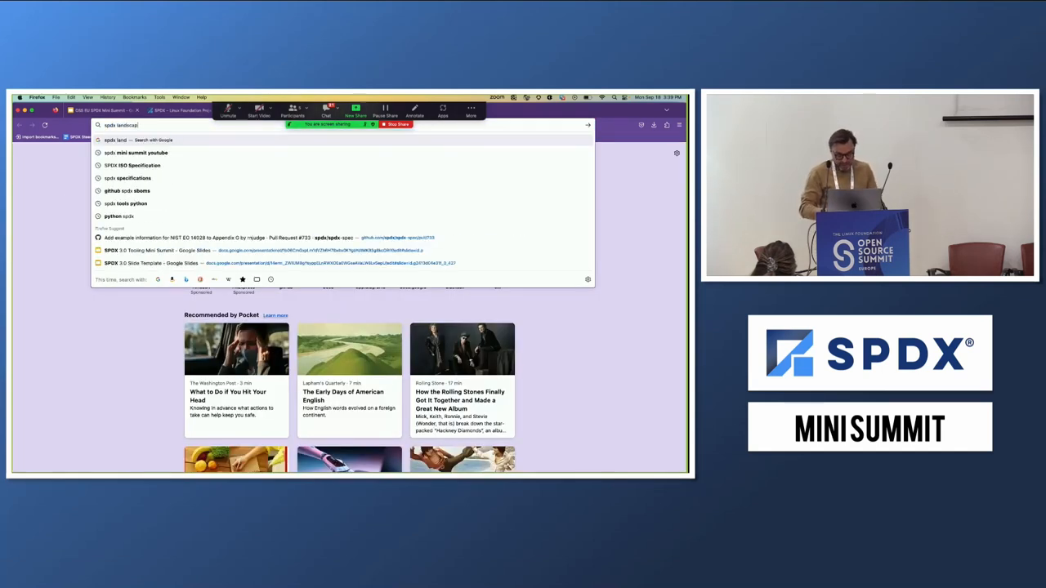
pyautogui.press('Return')
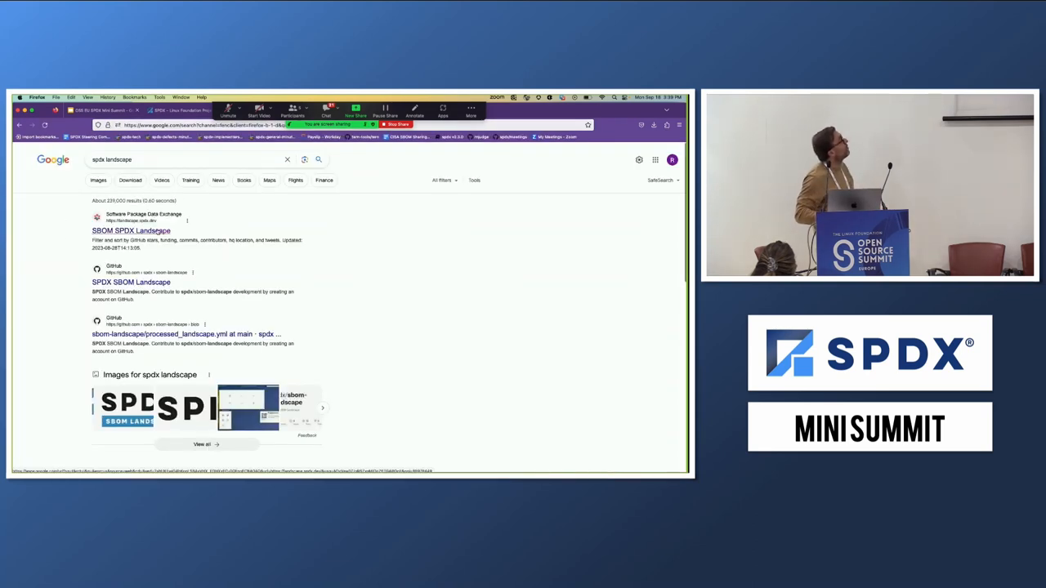
pyautogui.click(131, 231)
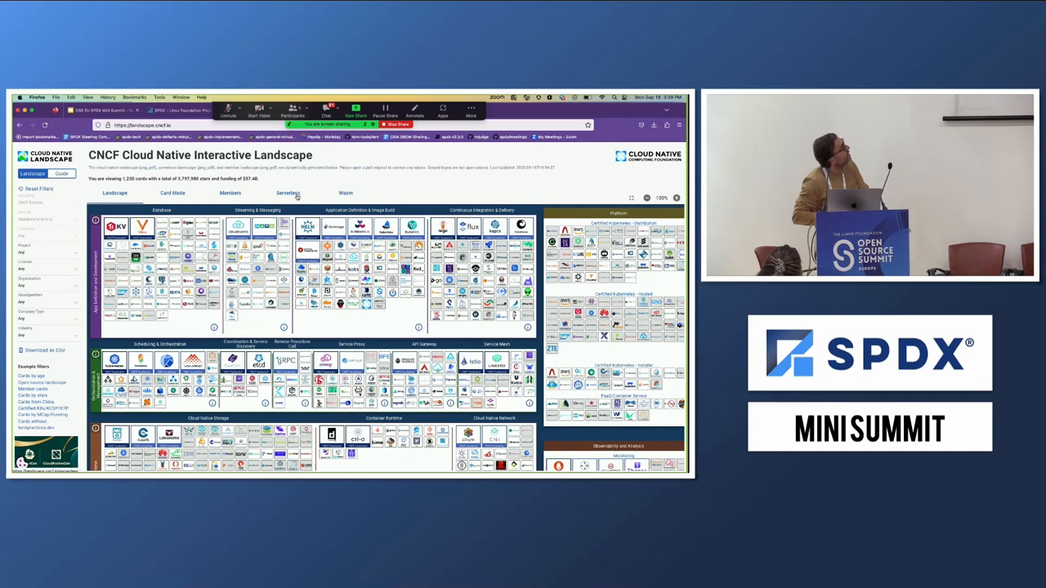
pyautogui.click(288, 192)
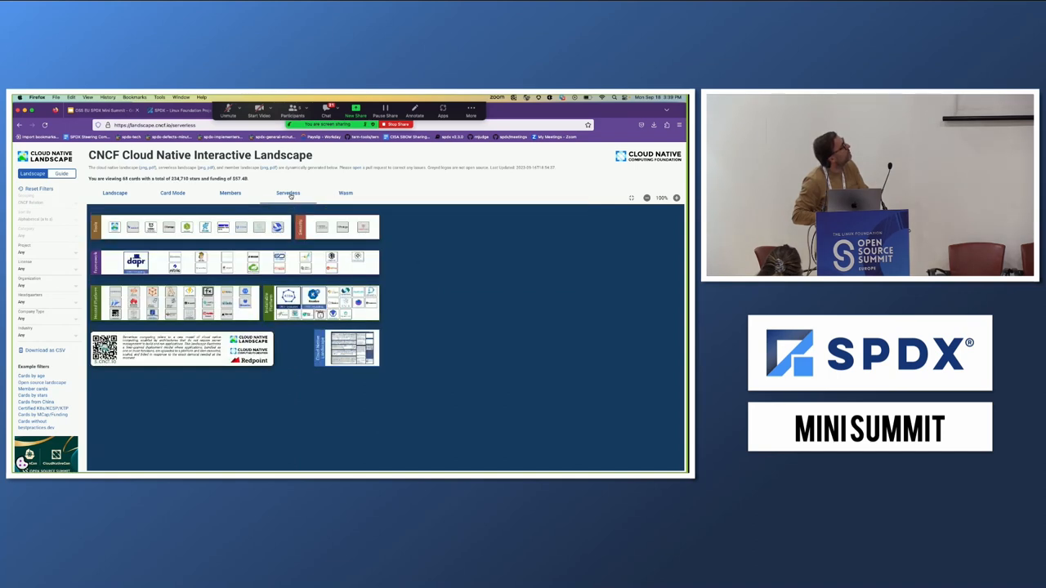
pyautogui.click(115, 193)
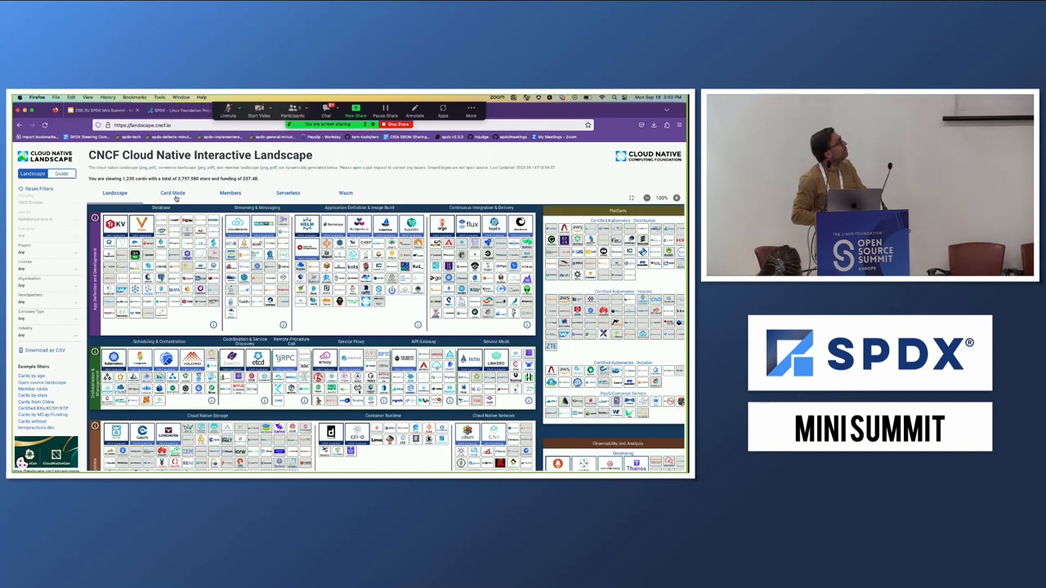
pyautogui.click(173, 193)
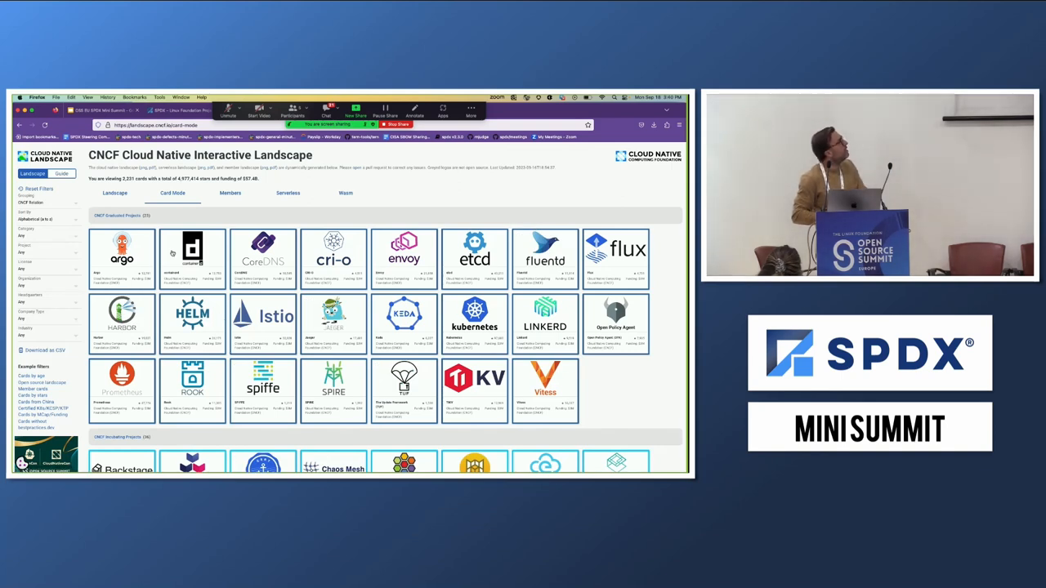
pyautogui.click(115, 192)
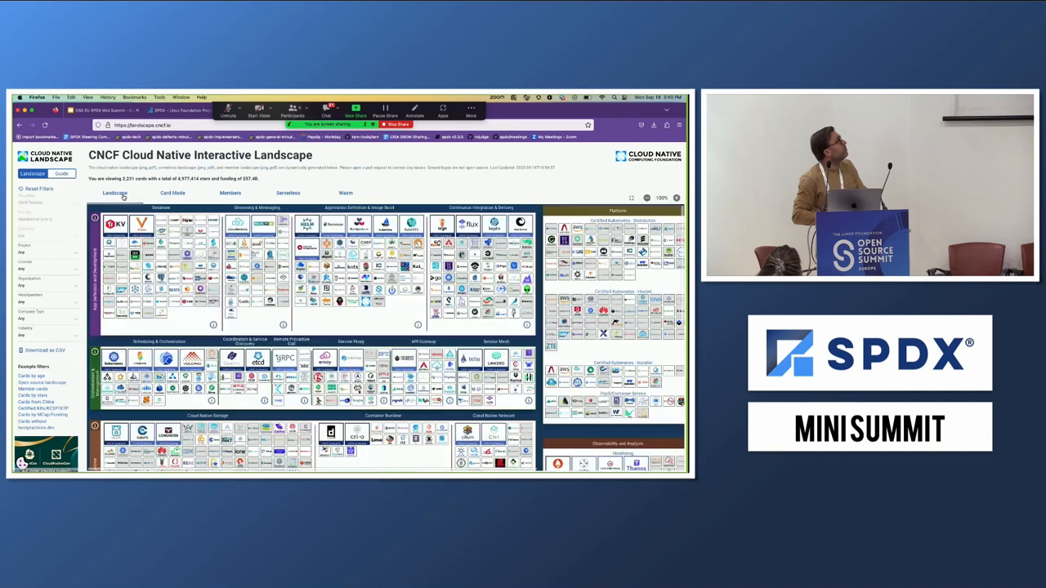
pyautogui.click(230, 192)
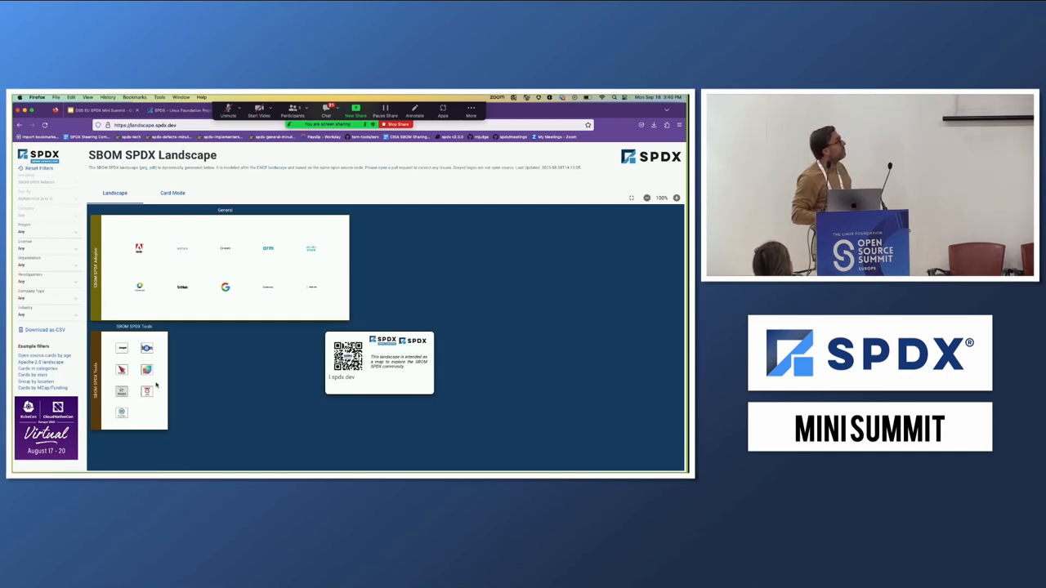
pyautogui.moveTo(110, 382)
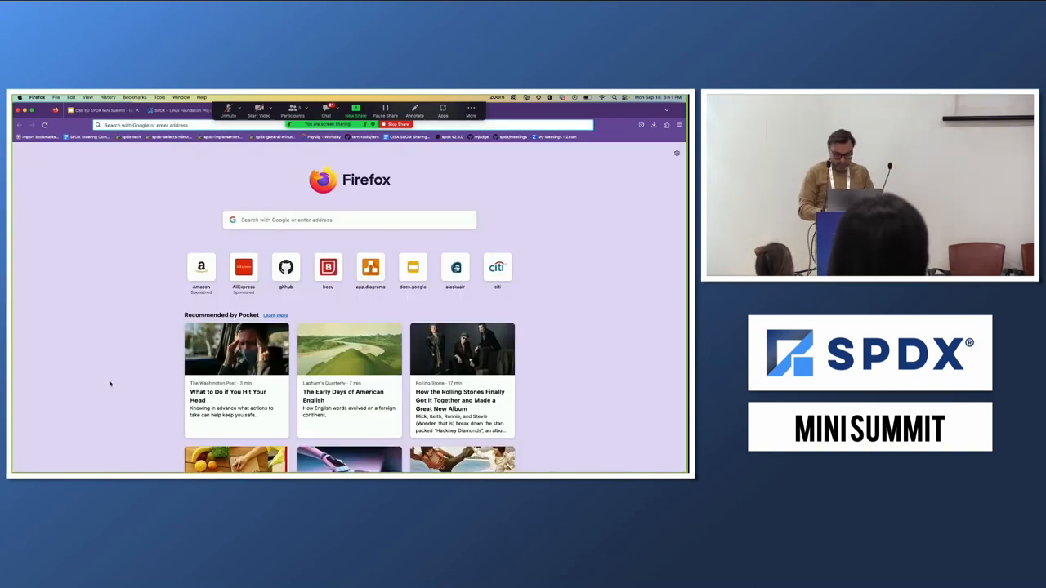
# Enter 'spdx github' into the new tab's address bar.
pyautogui.write('spdx github')
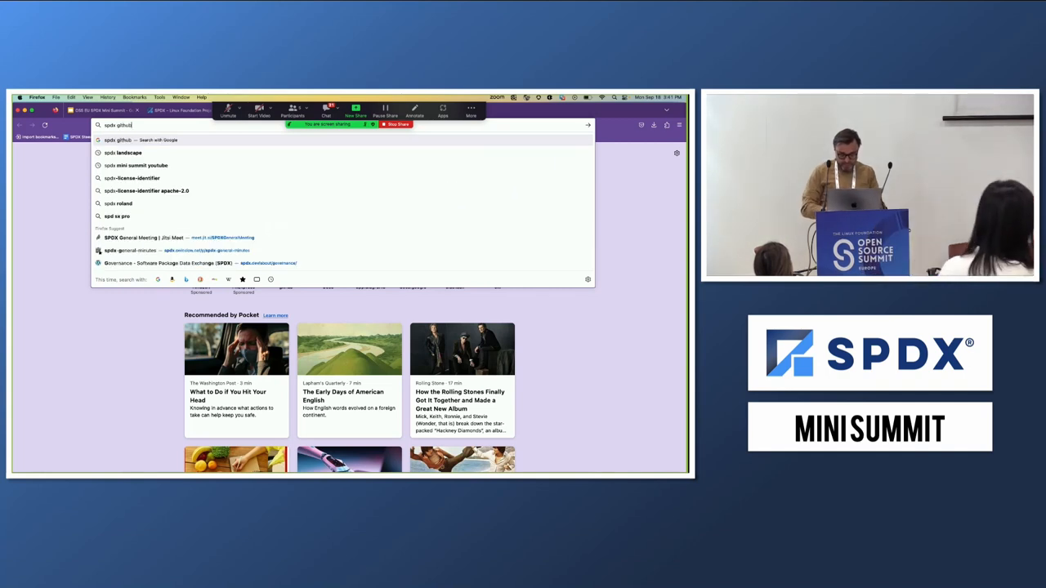
# Search 'spdx github project' to reach the SPDX organization page on GitHub.
pyautogui.write('project')
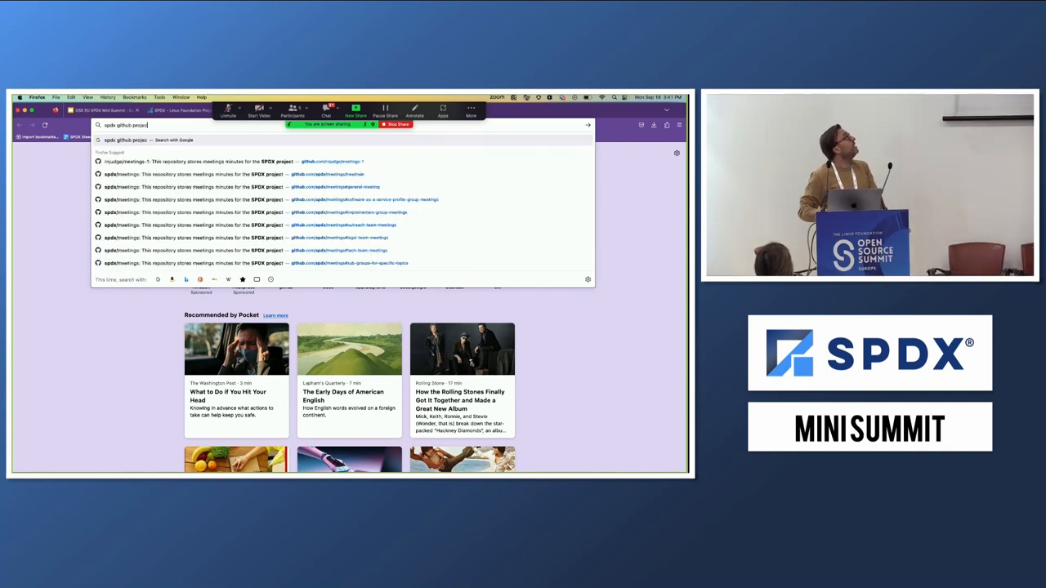
pyautogui.press('Return')
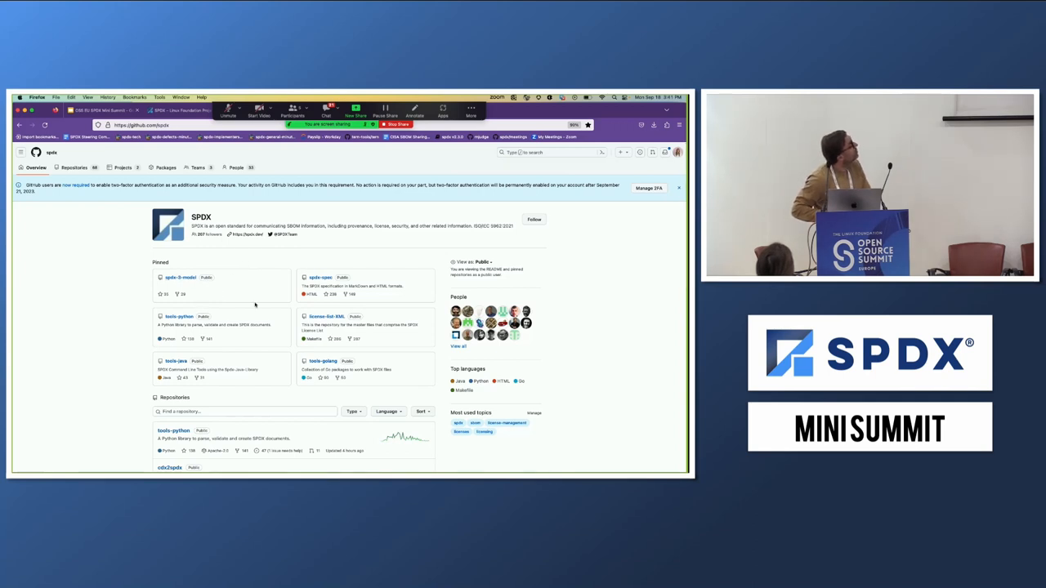
pyautogui.moveTo(365, 350)
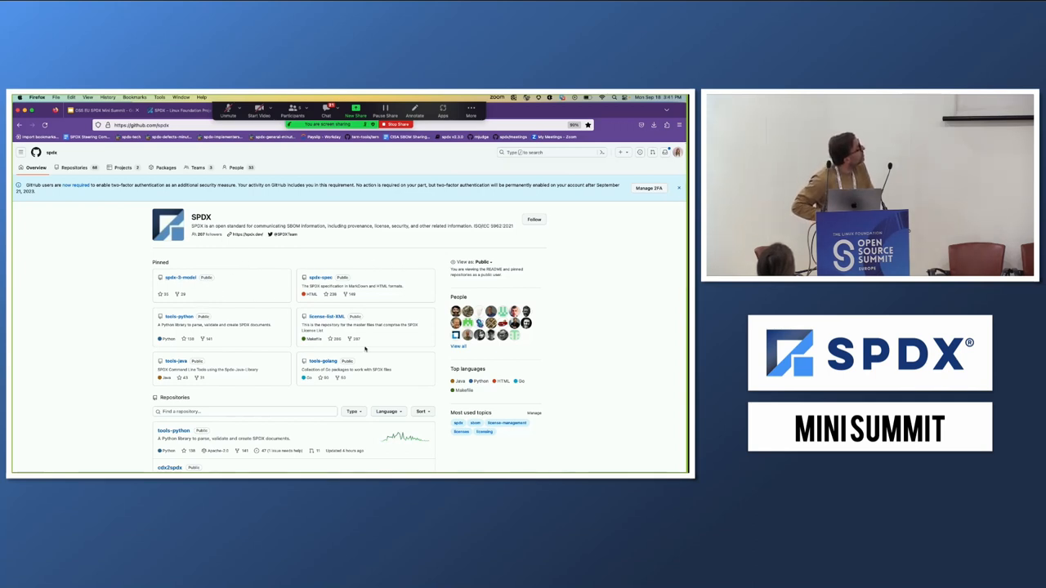
pyautogui.click(246, 411)
pyautogui.write('landscape')
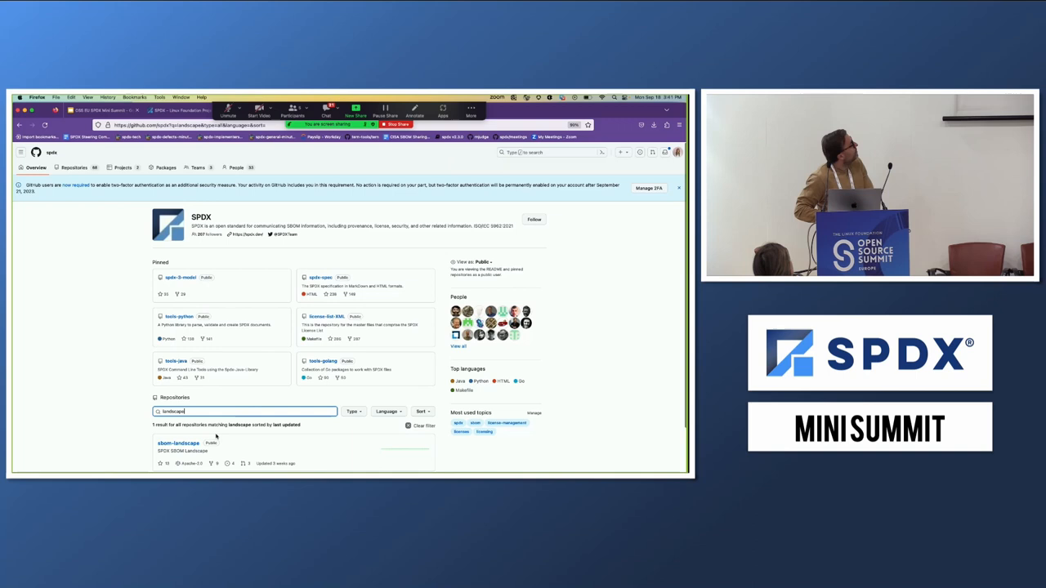
pyautogui.moveTo(177, 444)
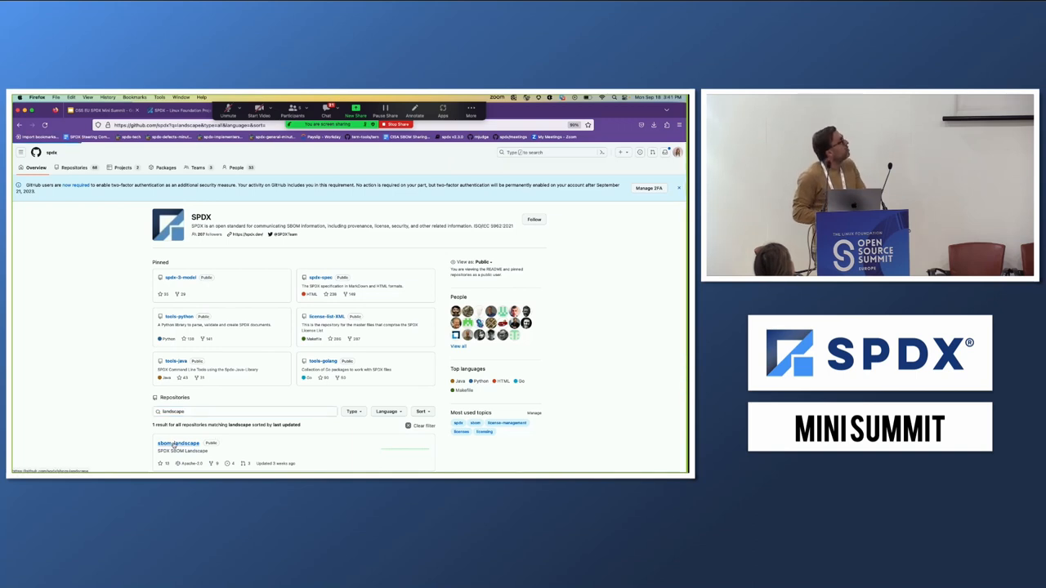
# Open the spdx/sbom-landscape repository from the filtered list.
pyautogui.click(178, 443)
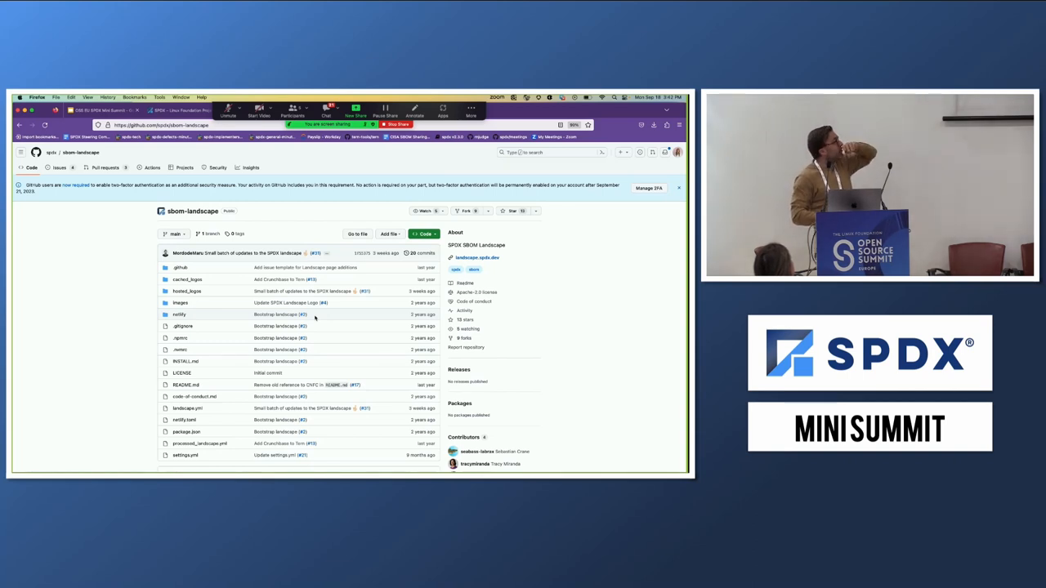
pyautogui.moveTo(467, 211)
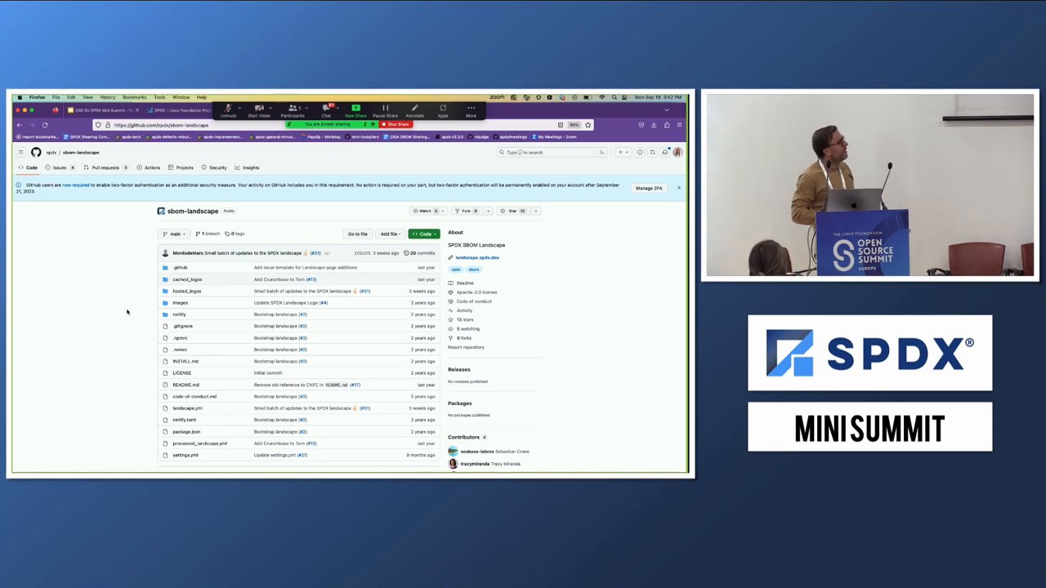
pyautogui.moveTo(214, 342)
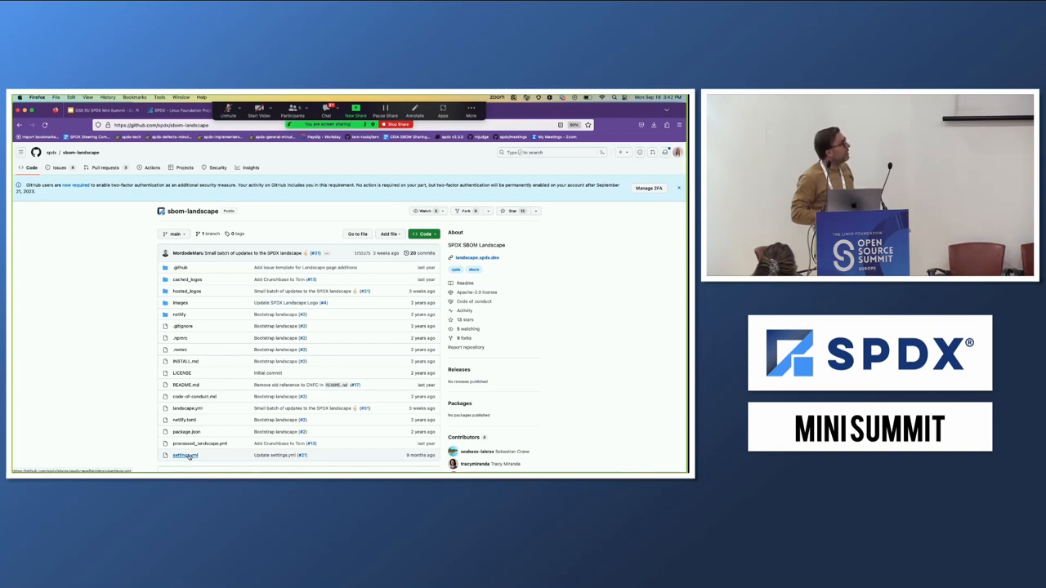
# Read through sbom-landscape's settings.yml, then open a new browser tab.
pyautogui.click(183, 455)
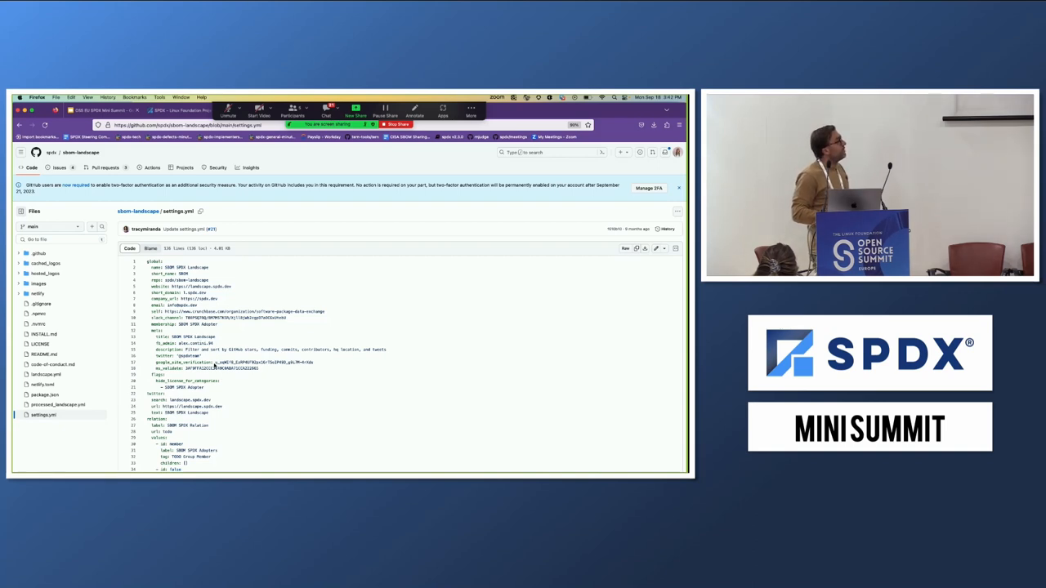
pyautogui.moveTo(255, 386)
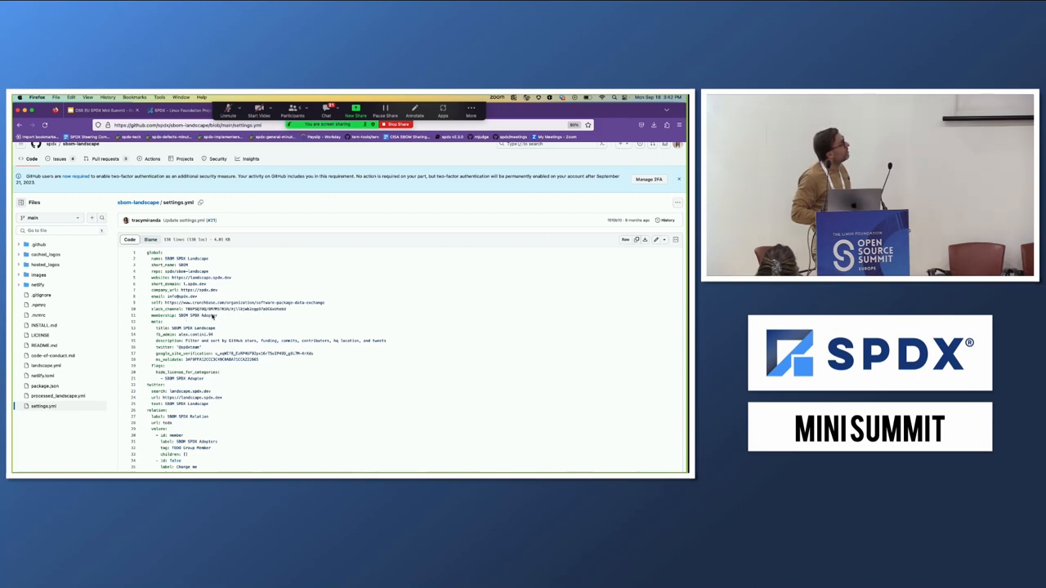
pyautogui.scroll(-3)
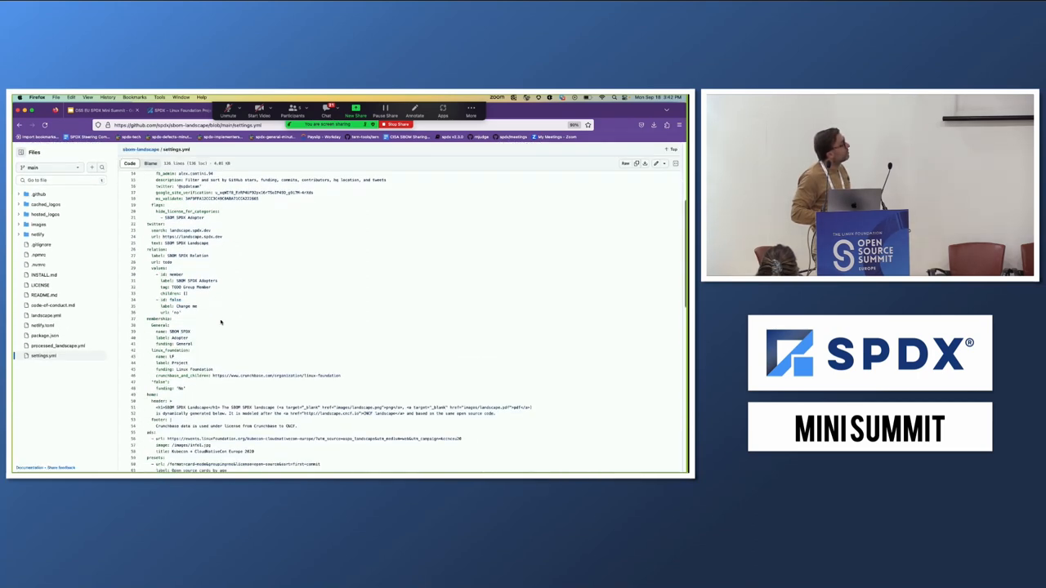
pyautogui.scroll(-3)
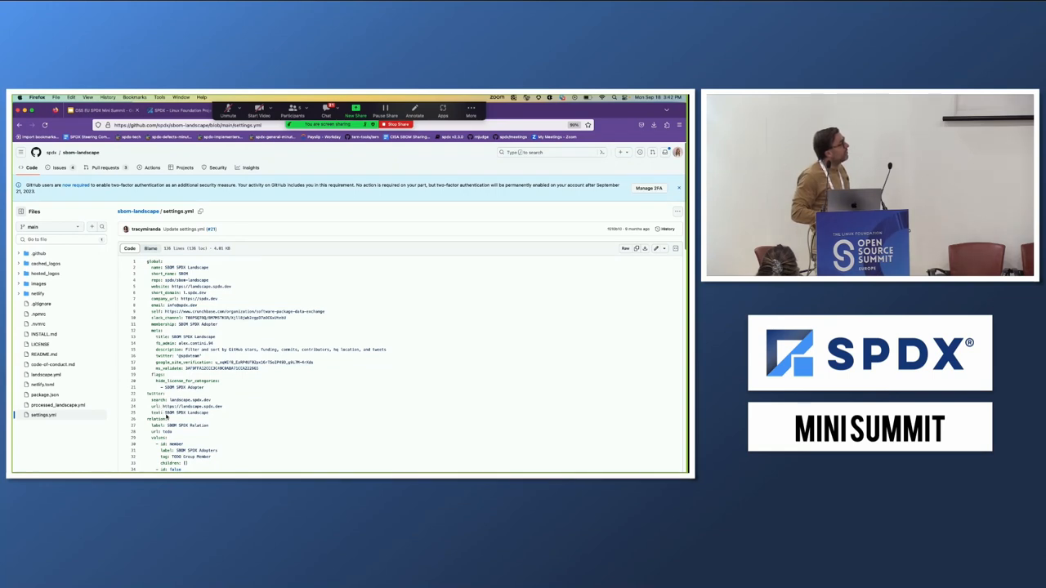
pyautogui.click(678, 188)
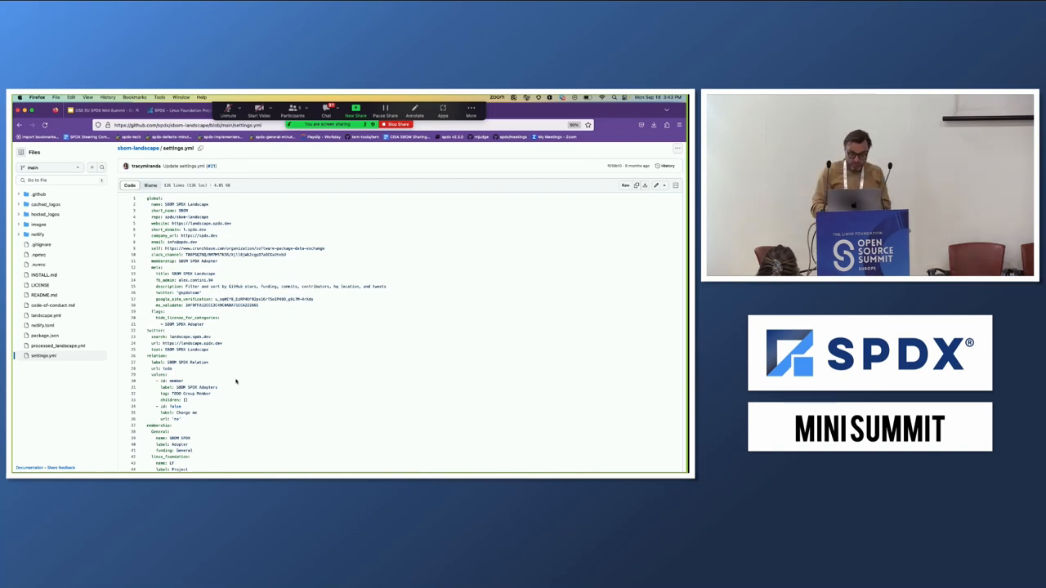
pyautogui.click(546, 110)
pyautogui.write('vectorize ai')
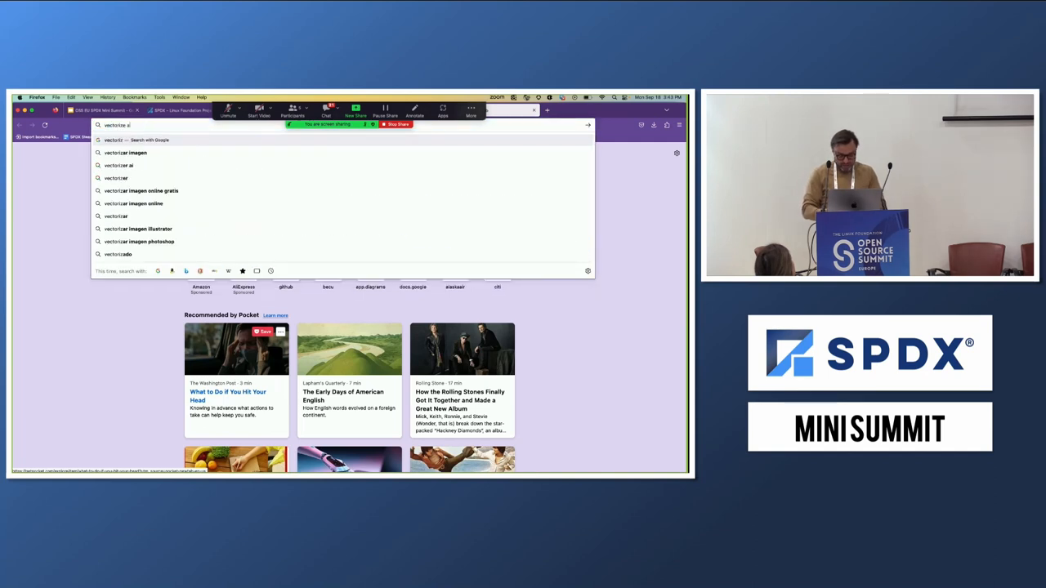
# Search Google for 'vectorize ai' and go to the Vectorizer.AI site.
pyautogui.press('Return')
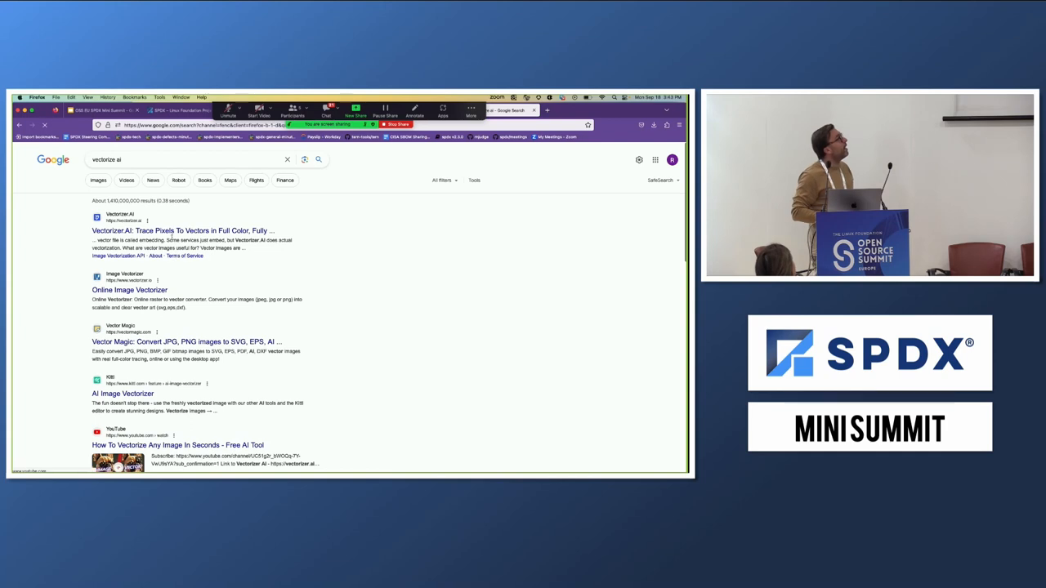
pyautogui.click(183, 230)
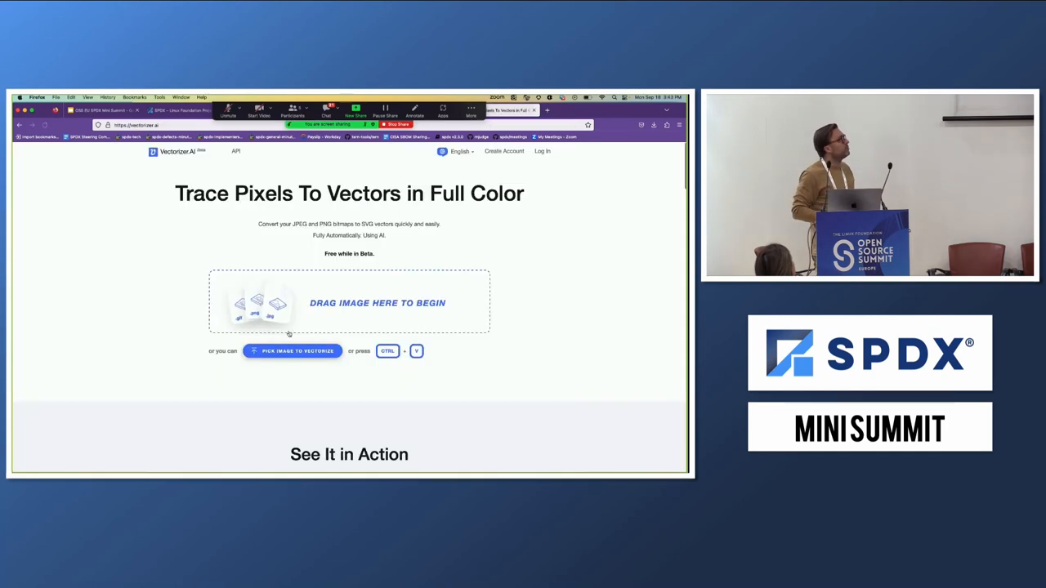